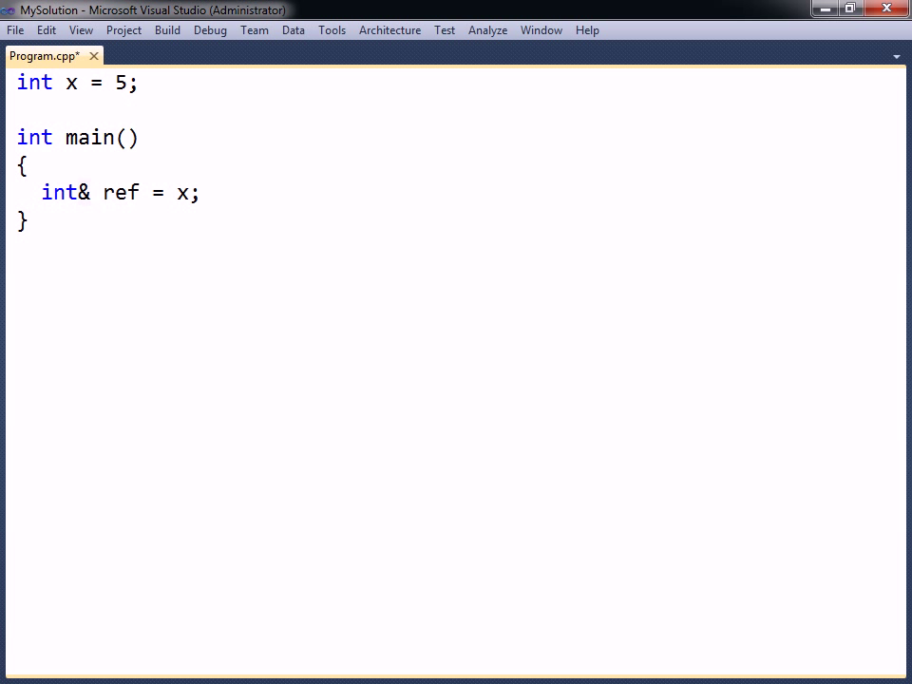
Step: Comment the int& ref = x; line with '// ref becomes an alias for x'
{"action": "double_click", "coordinate": [78, 195]}
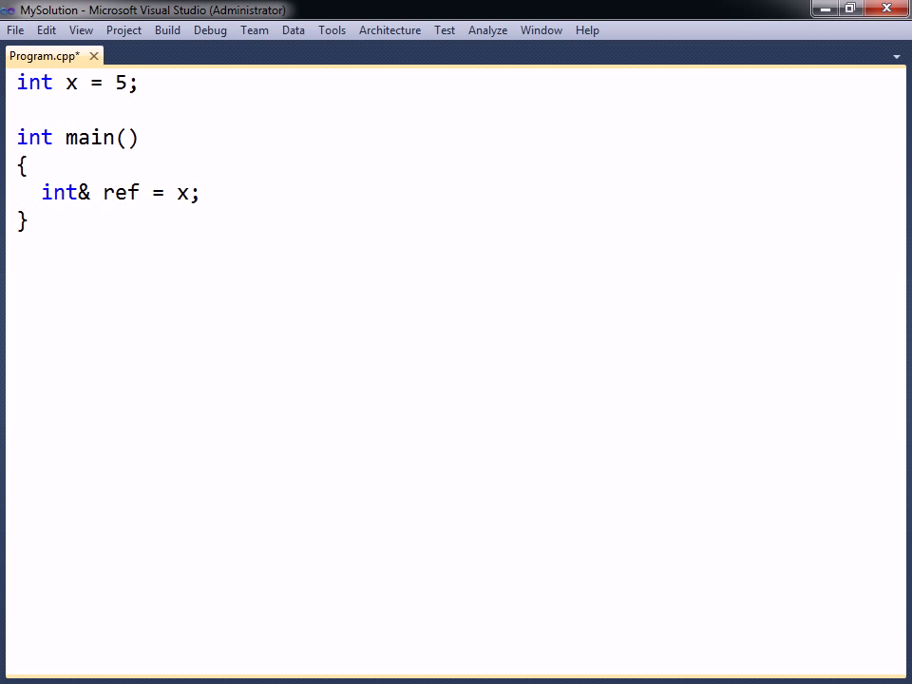
{"action": "type", "text": "// ref becomes an alias for x"}
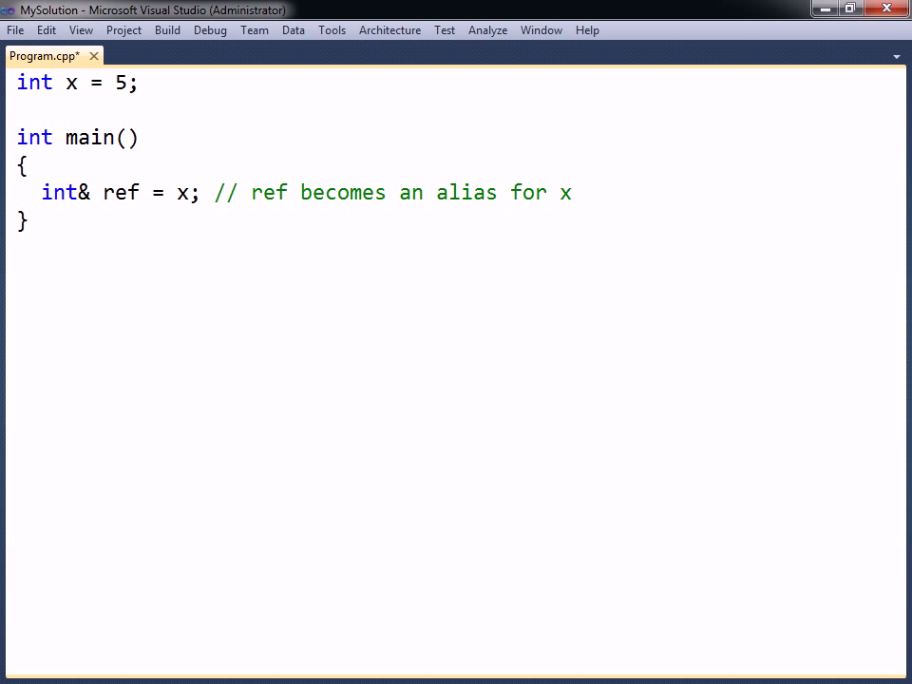
Step: Add 'ref = 10;' with a value comment, then 'int* ptr = &x;' commented as x's address
{"action": "type", "text": "ref = 10;     // changes value of x"}
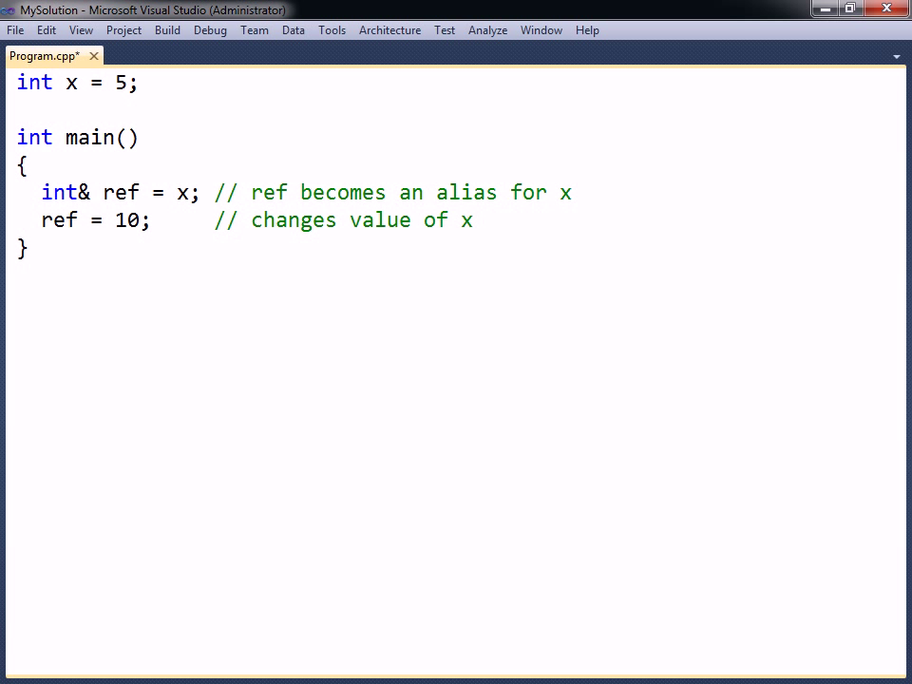
{"action": "type", "text": "int* ptr = &x;"}
{"action": "type", "text": "*ptr = 15;"}
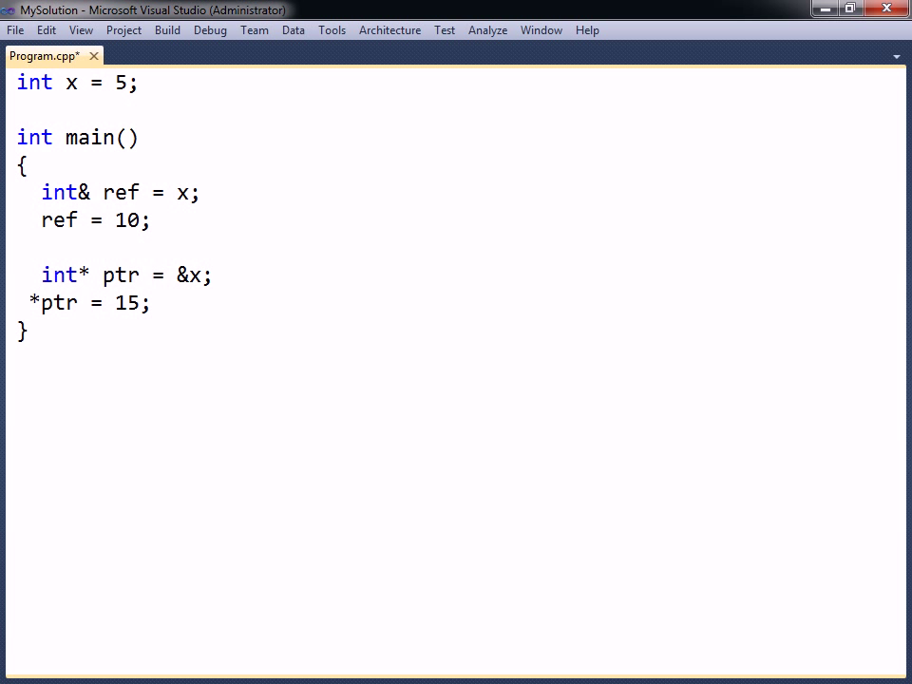
{"action": "type", "text": "// ptr contains address to x"}
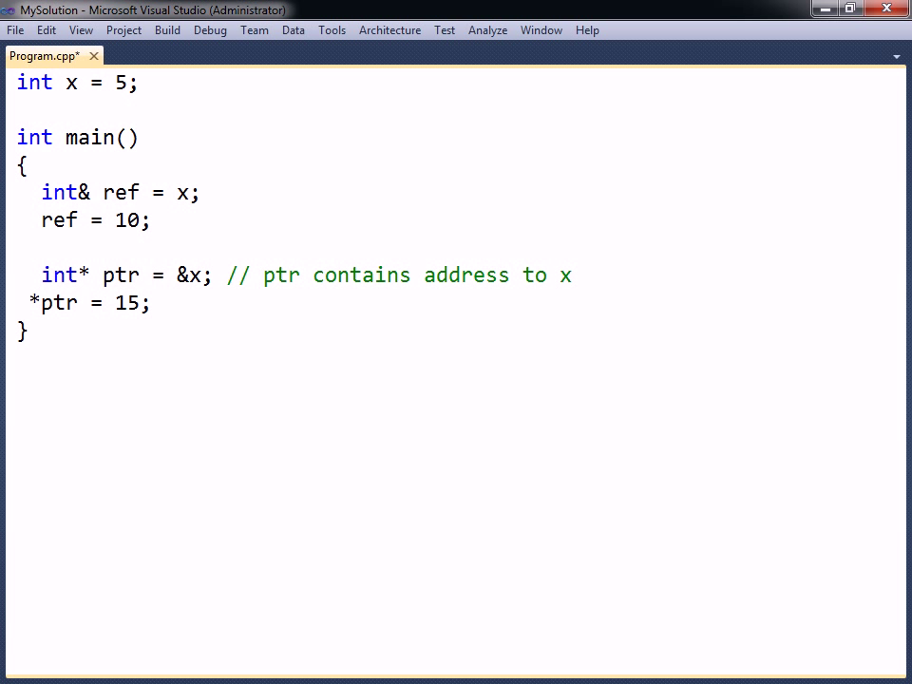
Step: Add the comment '// ref is an alias for x' beside the reference declaration
{"action": "type", "text": "// ref is an alias for x"}
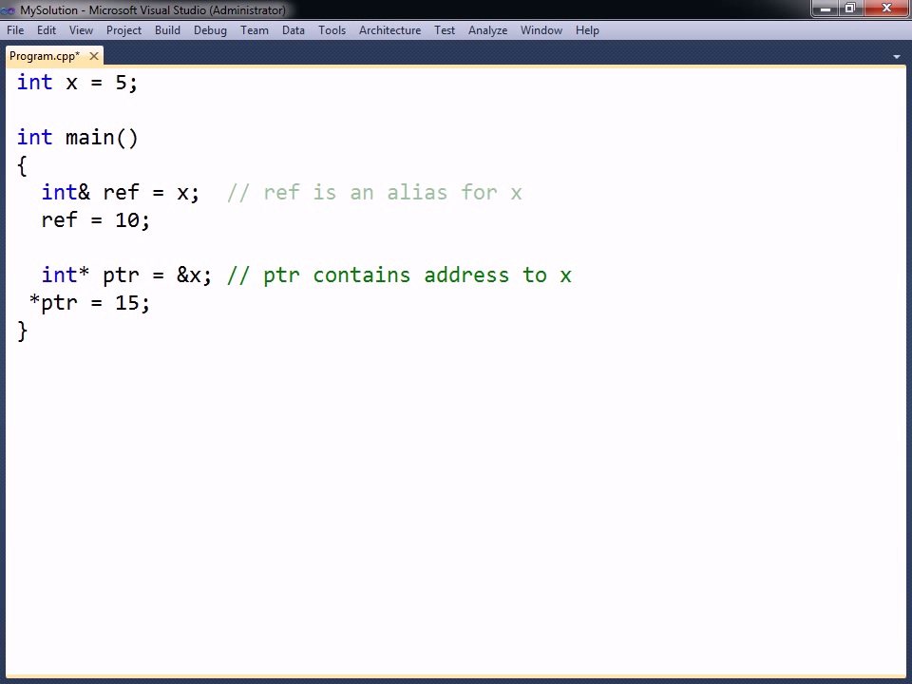